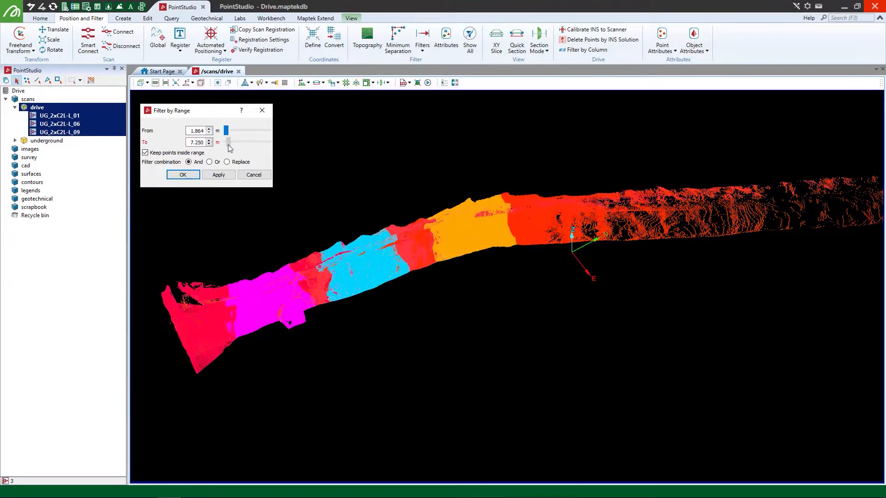
Step: Apply the 1.864–12 m range filter to the drive scans, keeping points inside
{"action": "left_click", "coordinate": [218, 175]}
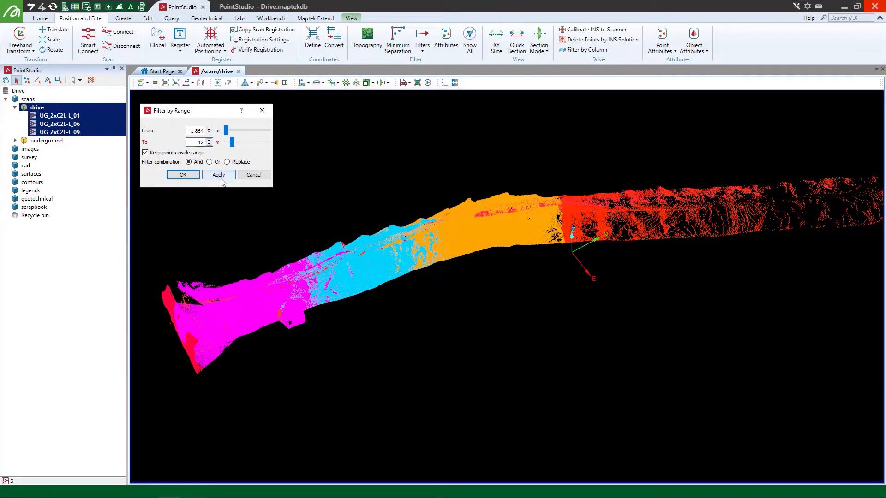
{"action": "left_click", "coordinate": [218, 175]}
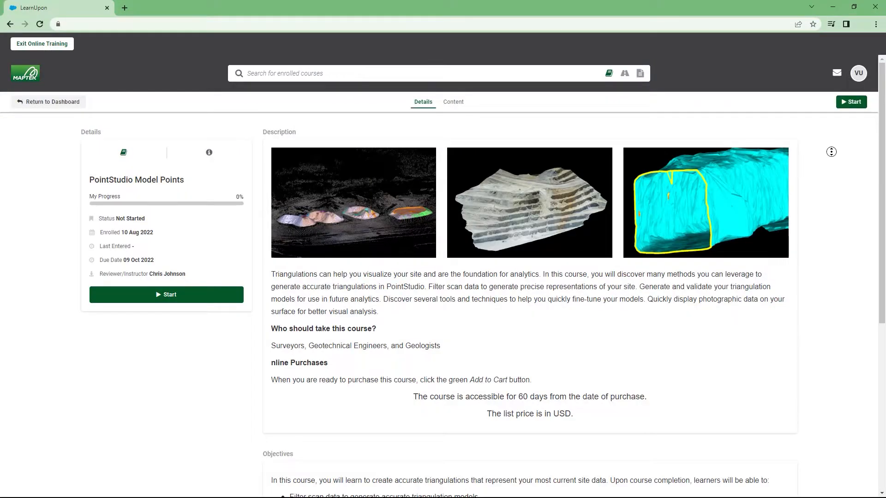
Step: Scroll the LearnUpon course Details page down to the Objectives section
{"action": "scroll", "scroll_direction": "down", "scroll_amount": 3}
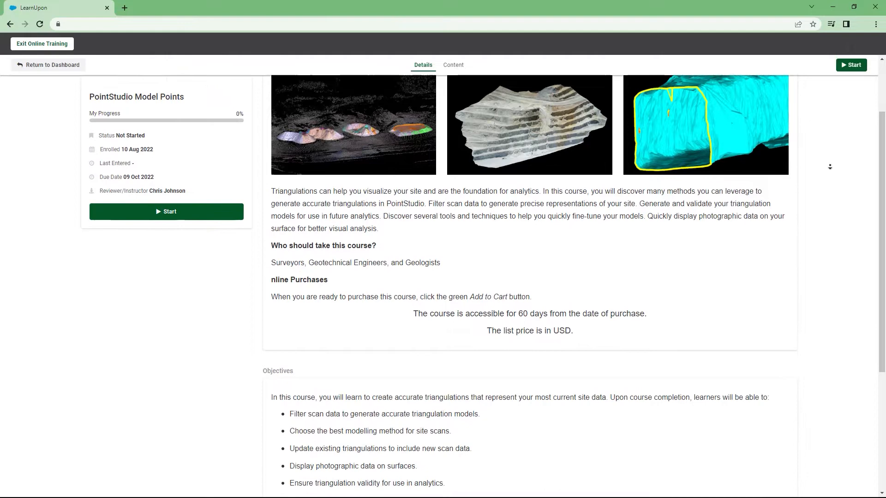
{"action": "scroll", "scroll_direction": "down", "scroll_amount": 3}
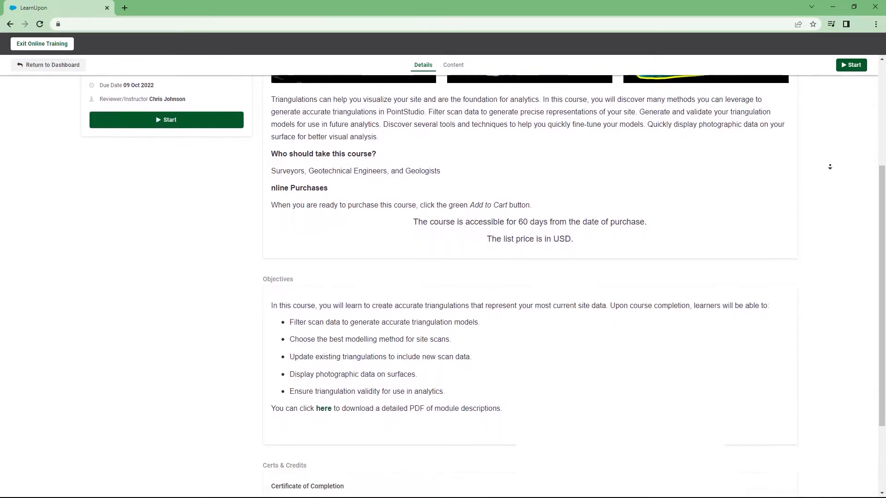
{"action": "scroll", "scroll_direction": "down", "scroll_amount": 3}
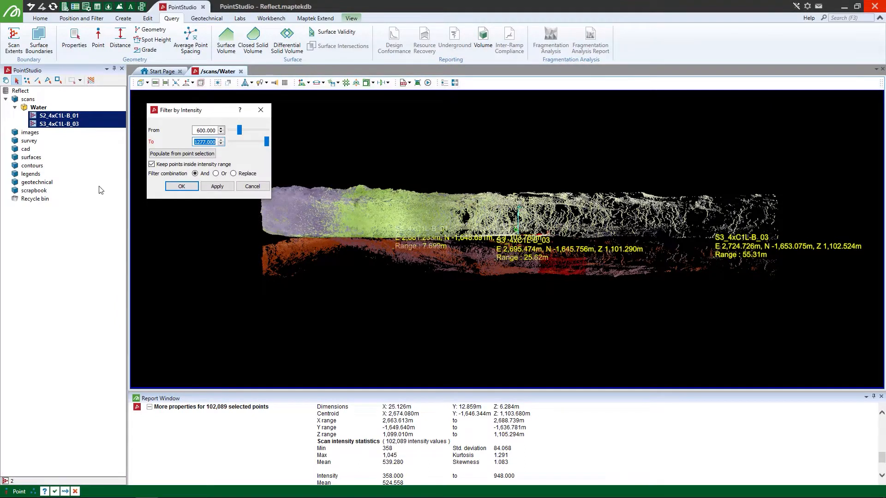
Step: Filter water scans to intensity 1000–1277, then expand the stockpile landform attribute values
{"action": "left_click", "coordinate": [217, 186]}
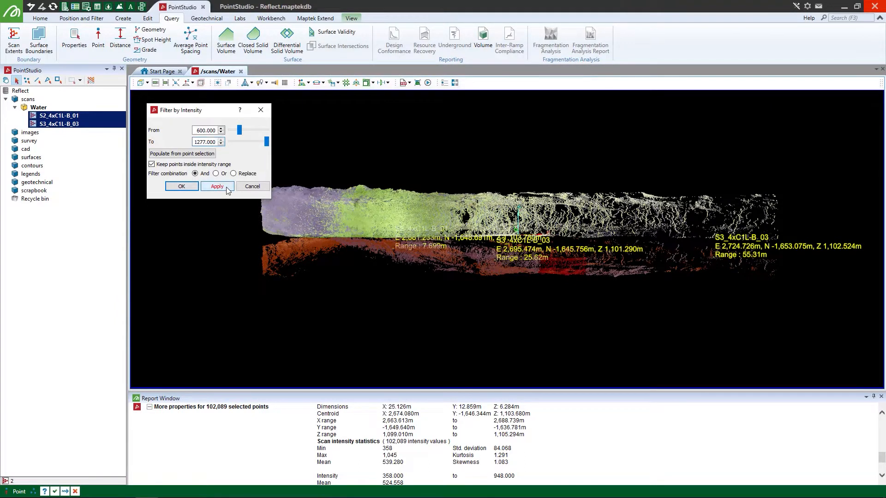
{"action": "left_click", "coordinate": [216, 186]}
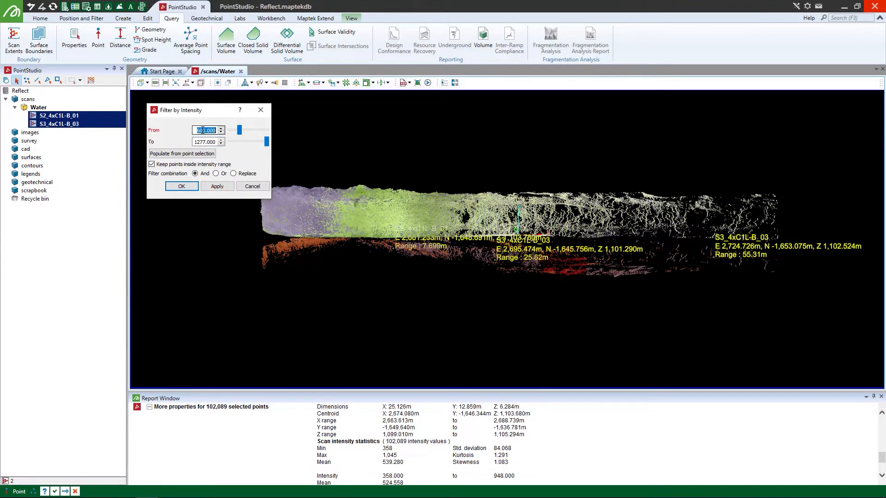
{"action": "type", "text": "1000"}
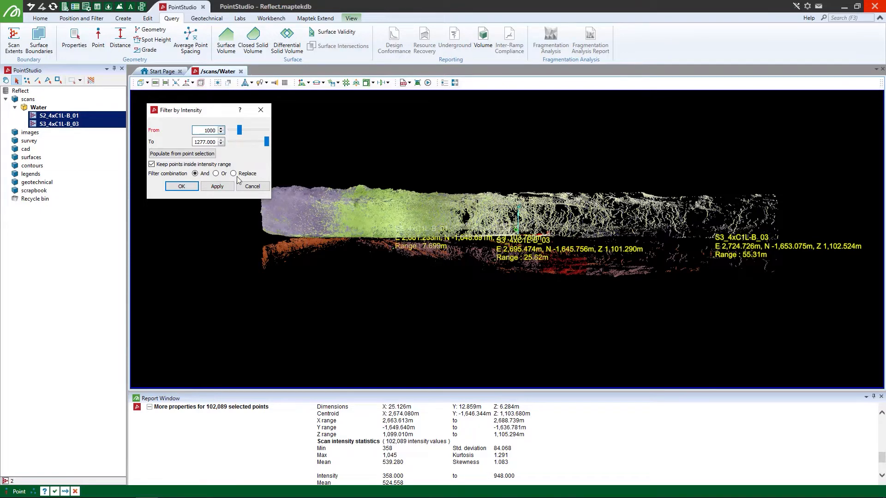
{"action": "left_click", "coordinate": [217, 186]}
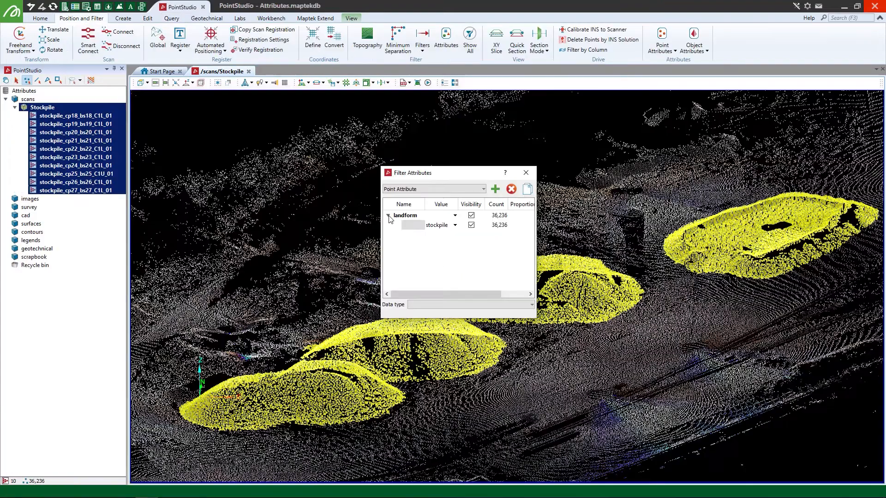
{"action": "left_click", "coordinate": [471, 215]}
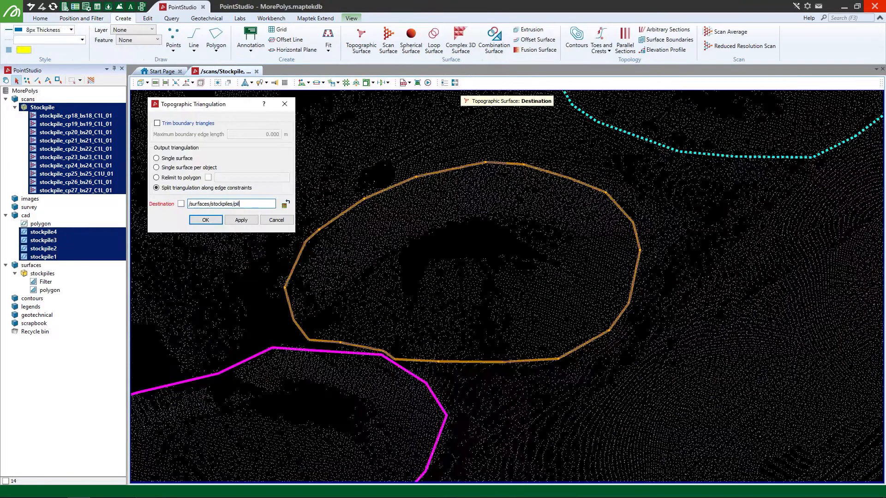
Step: Create split topographic surfaces in surfaces/stockpiles/piles, then expand piles and select topo1000
{"action": "left_click", "coordinate": [241, 220]}
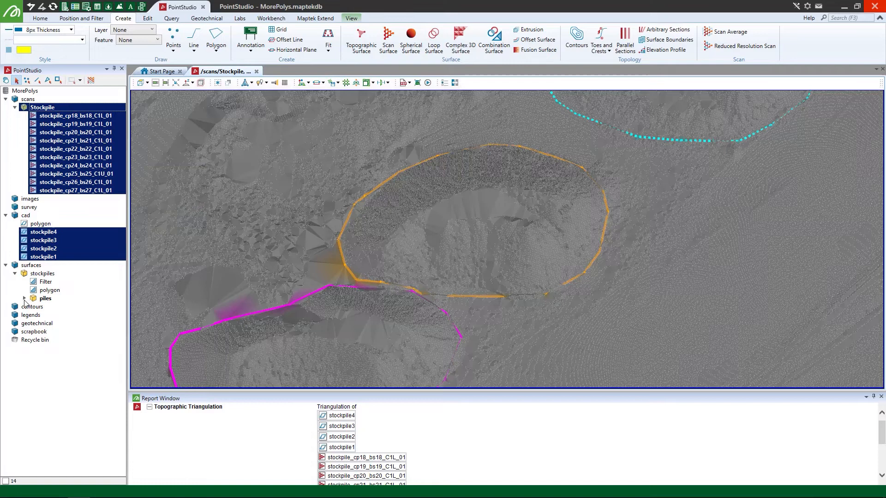
{"action": "left_click", "coordinate": [24, 299]}
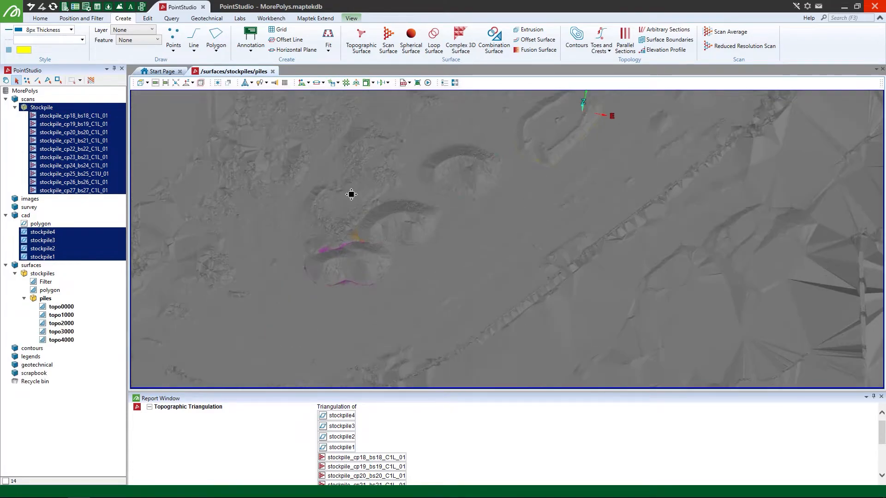
{"action": "left_click", "coordinate": [61, 314]}
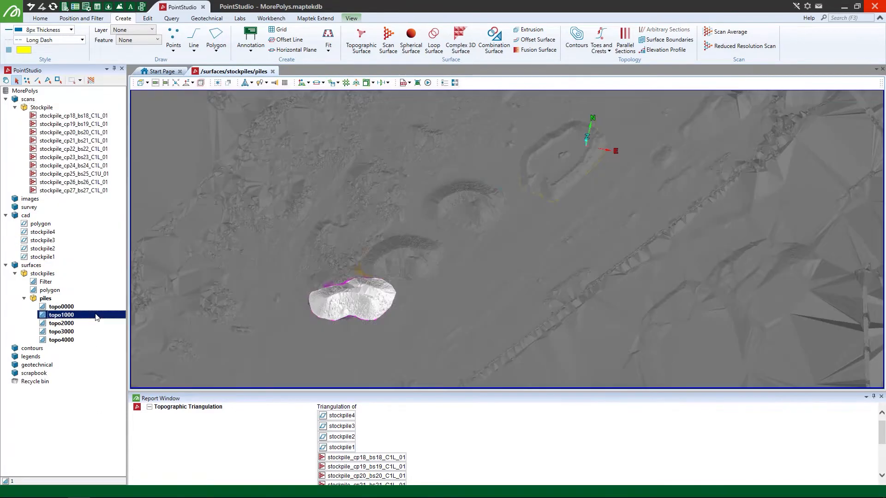
{"action": "left_click", "coordinate": [61, 340]}
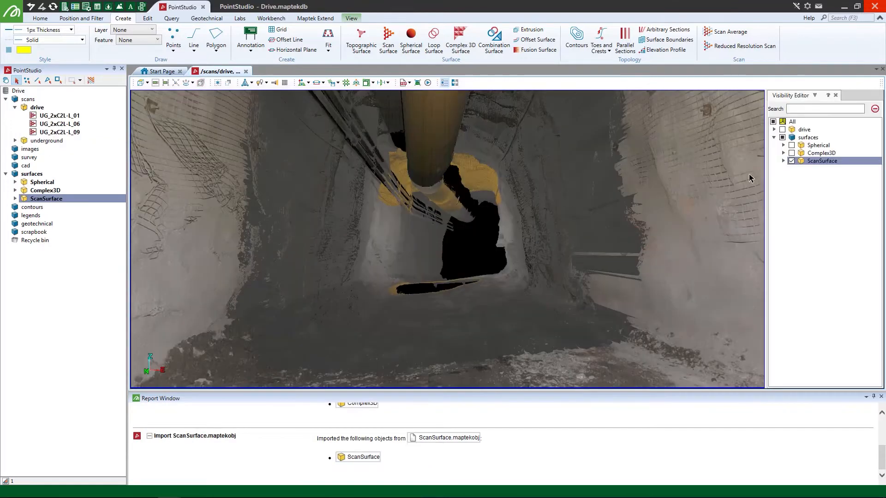
Step: Show the drive's Complex3D surface in place of ScanSurface in the Visibility Editor
{"action": "left_click", "coordinate": [792, 153]}
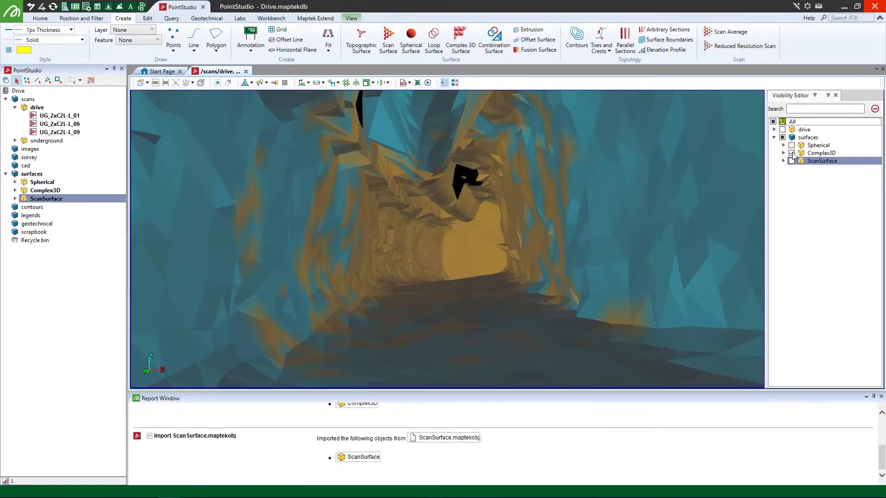
{"action": "left_click", "coordinate": [791, 153]}
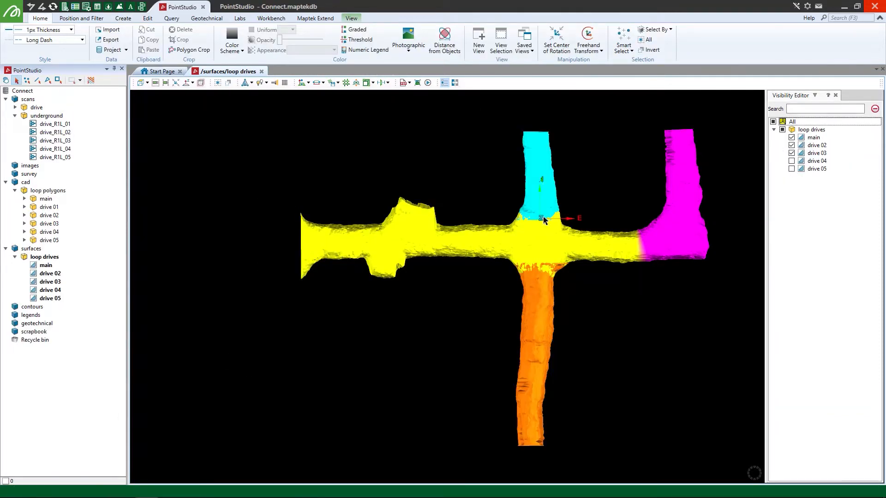
{"action": "left_click_drag", "start_coordinate": [543, 226], "coordinate": [458, 260]}
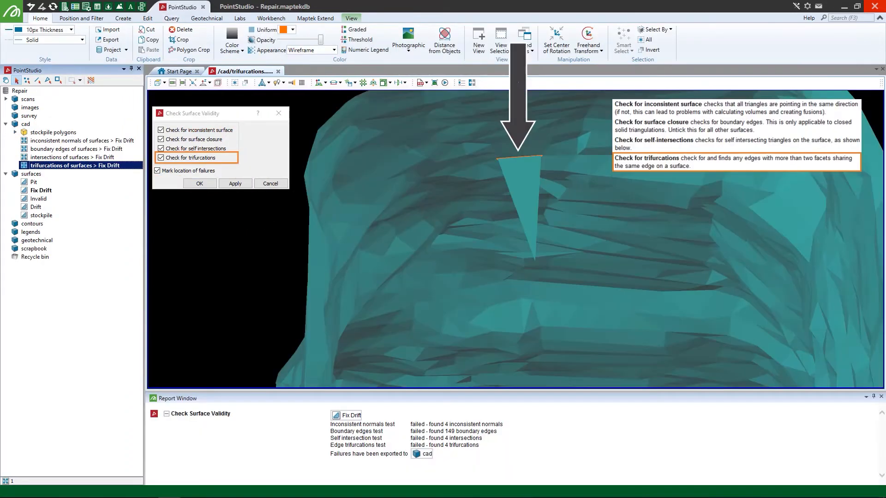
Step: Include the trifurcation test in the Surface Validity check for Fix Drift
{"action": "left_click", "coordinate": [73, 150]}
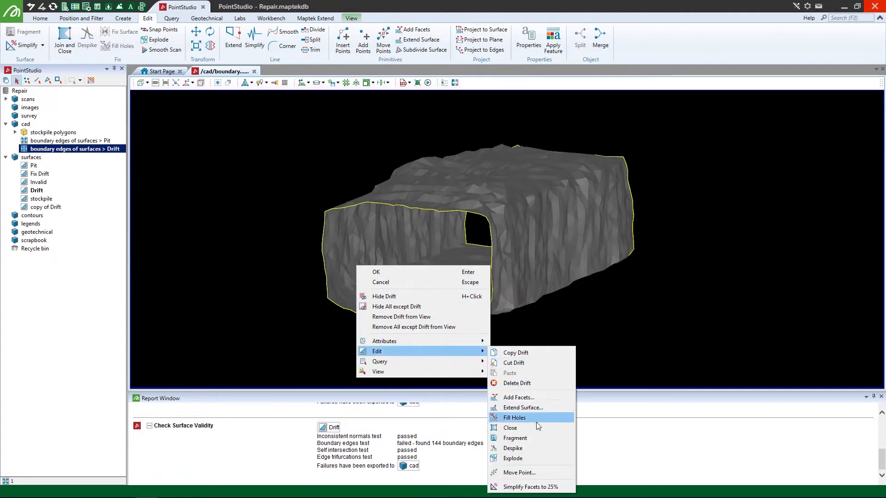
Step: Fill the Drift surface's hole, then check Pit's validity and select its boundary edges
{"action": "left_click", "coordinate": [514, 418]}
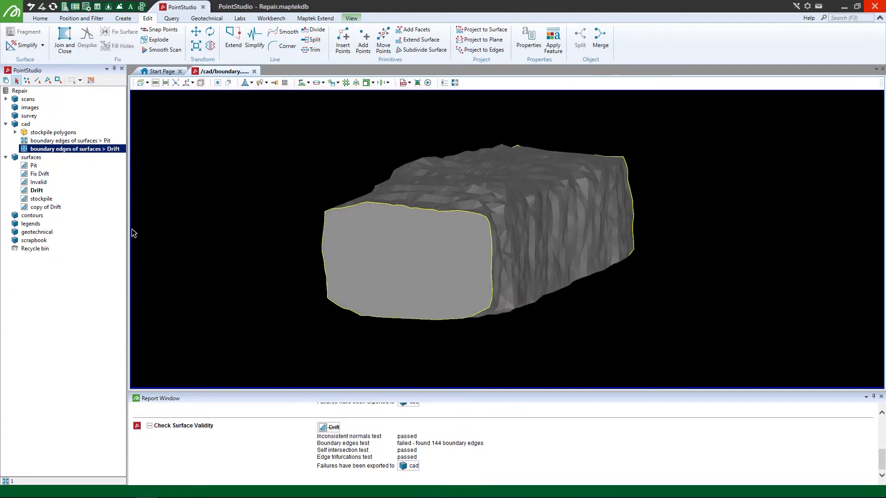
{"action": "left_click", "coordinate": [78, 219]}
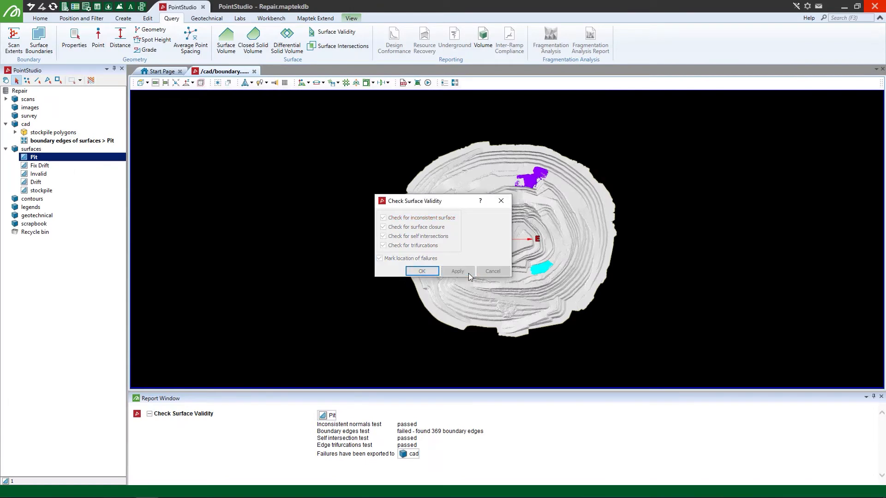
{"action": "left_click", "coordinate": [456, 272]}
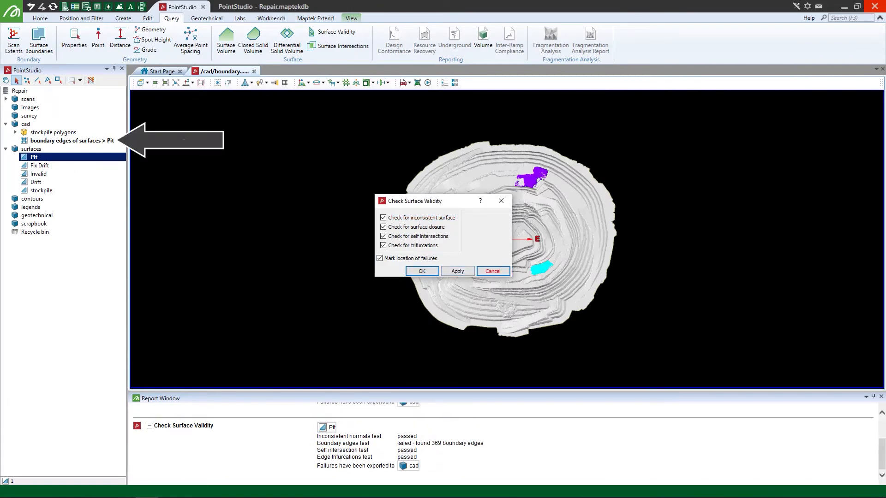
{"action": "left_click", "coordinate": [421, 271]}
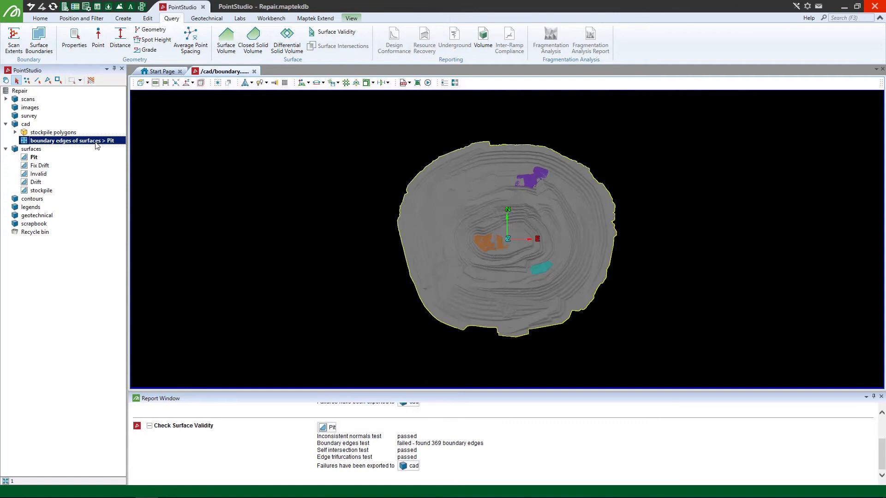